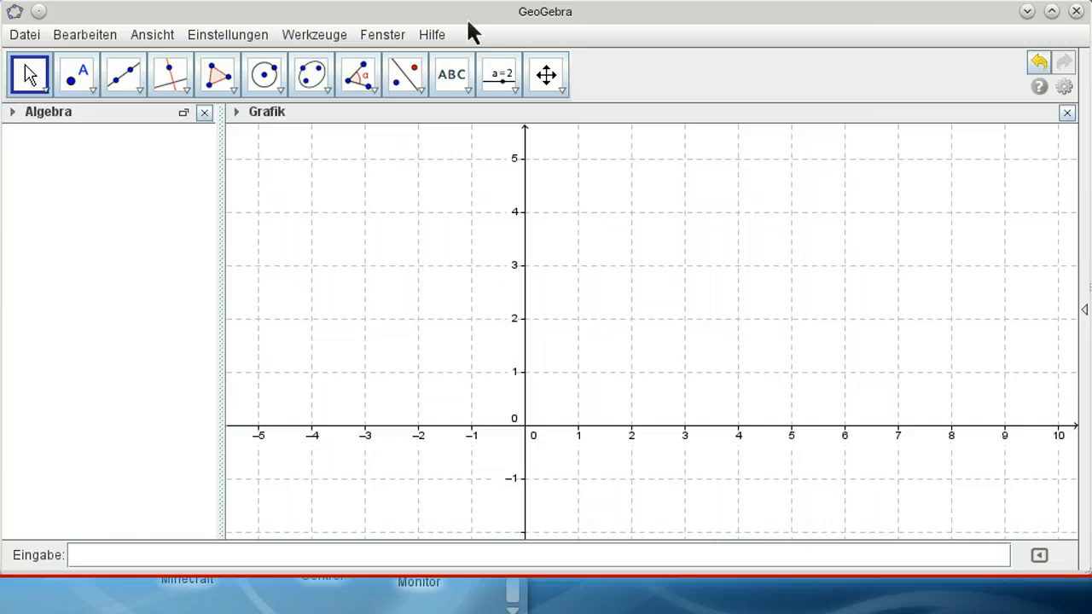
# Check the version and license info, then set the interface language to English
pyautogui.click(432, 35)
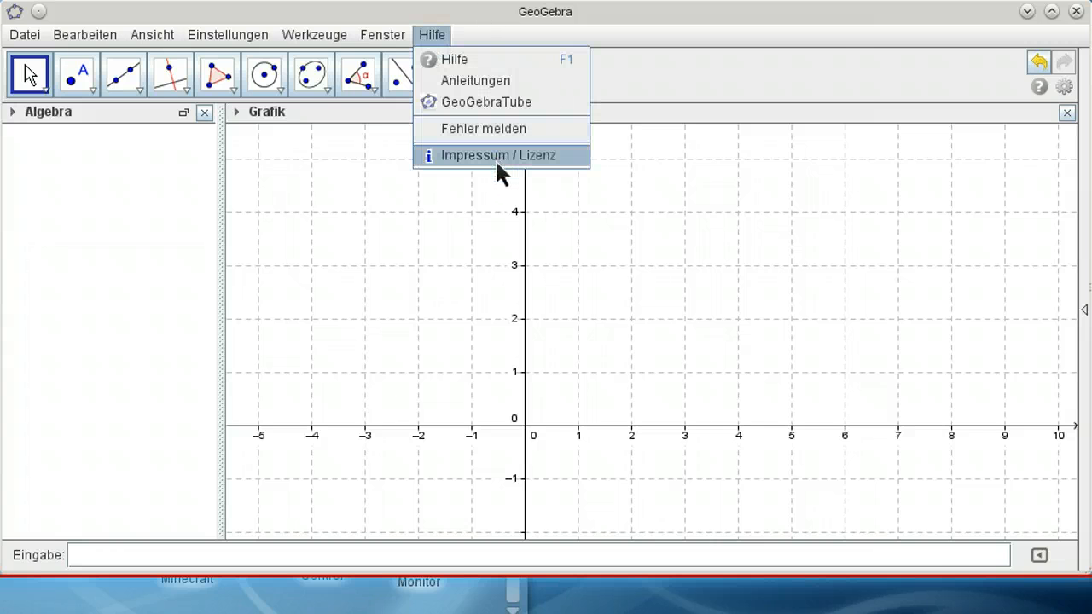
pyautogui.click(499, 155)
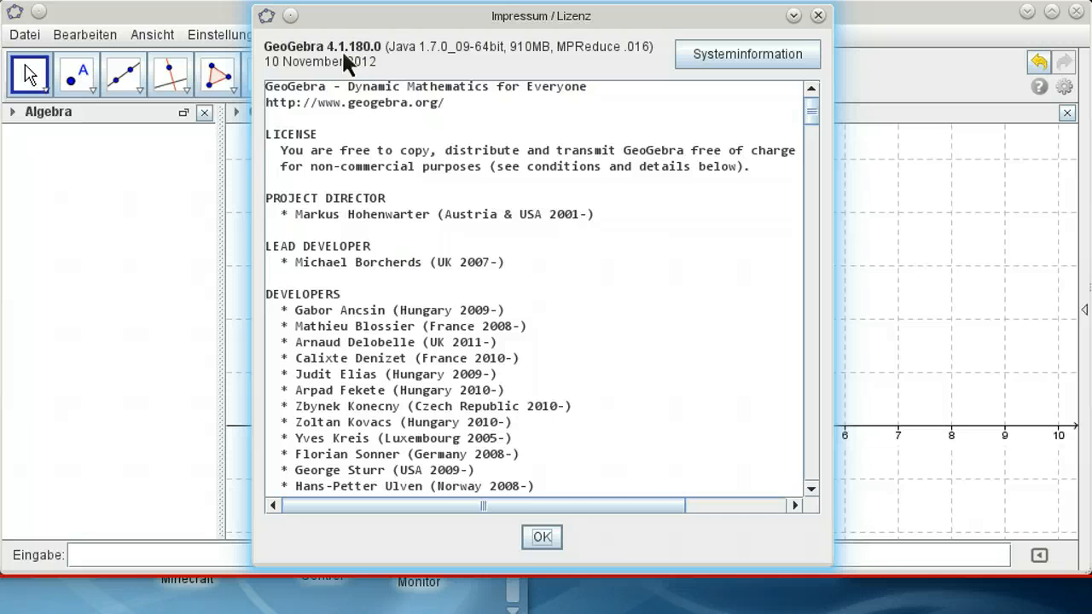
pyautogui.click(541, 537)
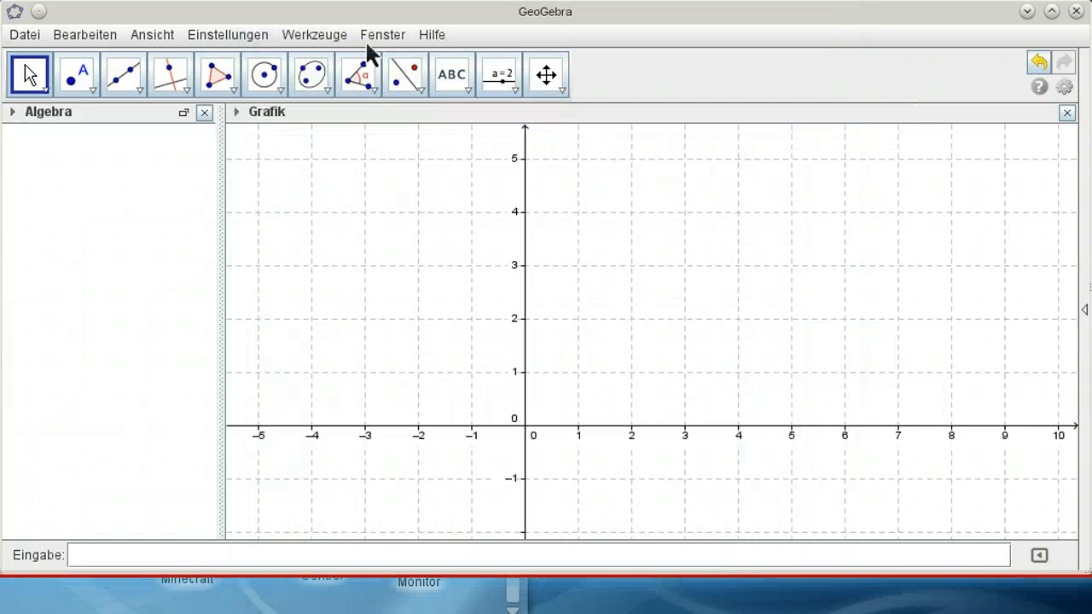
pyautogui.click(226, 35)
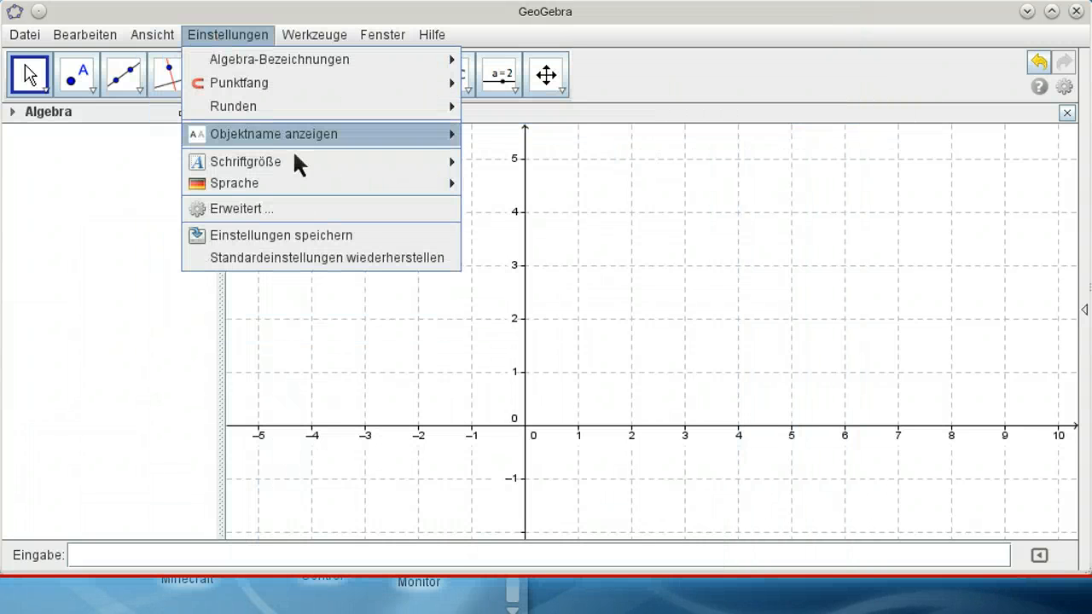
pyautogui.moveTo(235, 182)
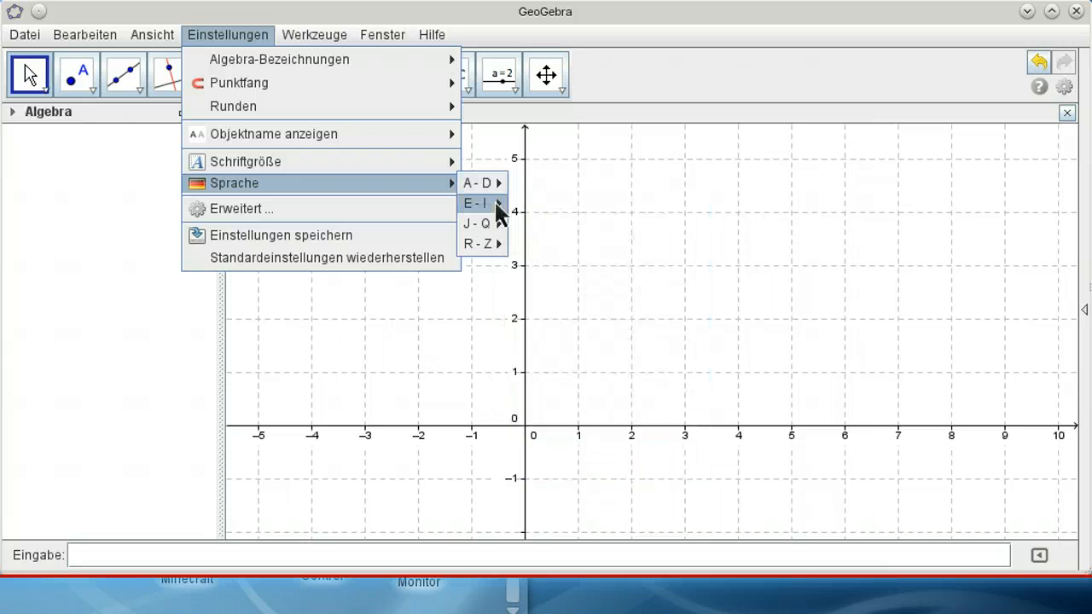
pyautogui.click(474, 203)
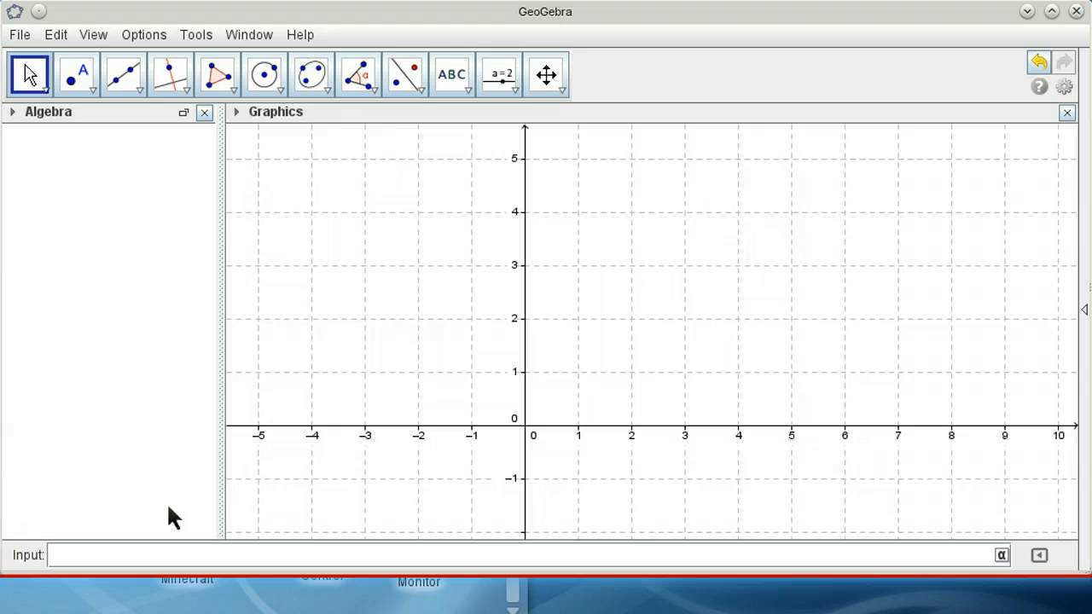
# Enter Polygon[(1,1),(2,2),(1,3)] and place a rigid copy at (3,1), (4,2), (3,3)
pyautogui.write('Polygon[(1,1),(2,2),(1,3)]')
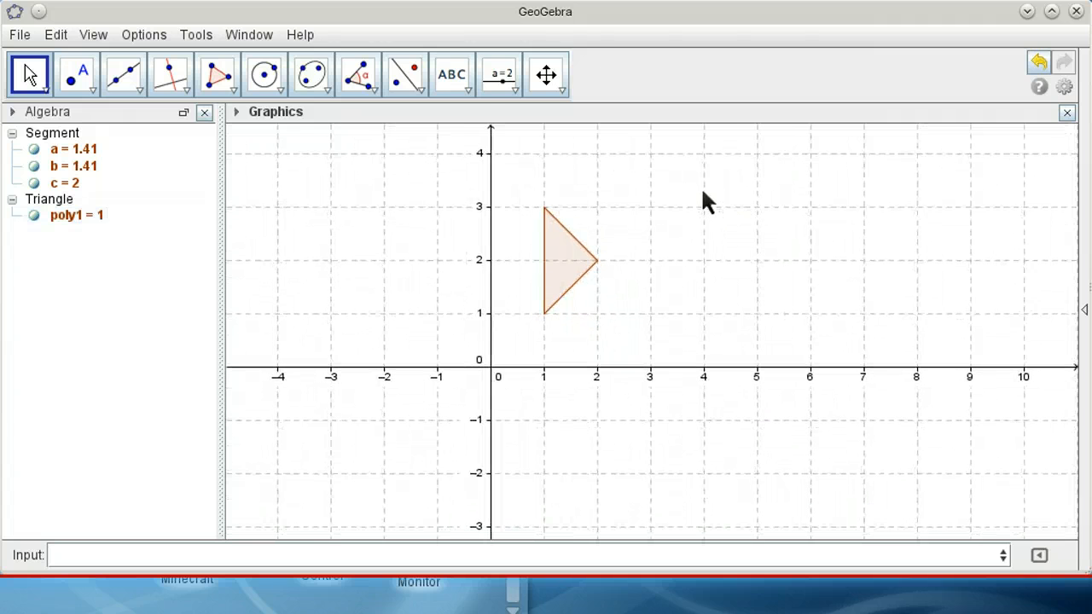
pyautogui.click(218, 74)
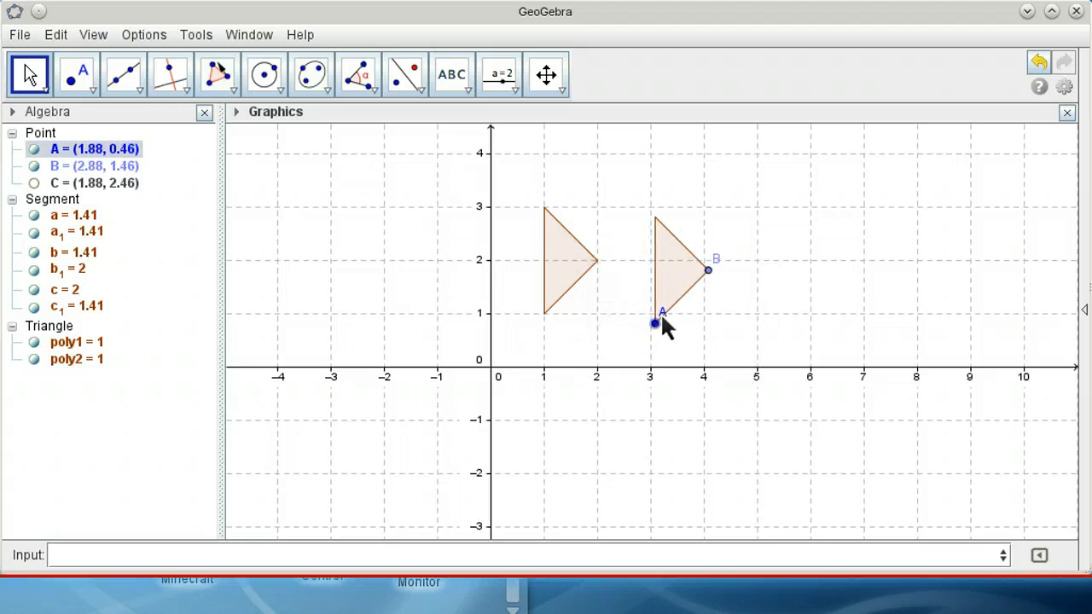
pyautogui.moveTo(655, 322); pyautogui.dragTo(650, 313)
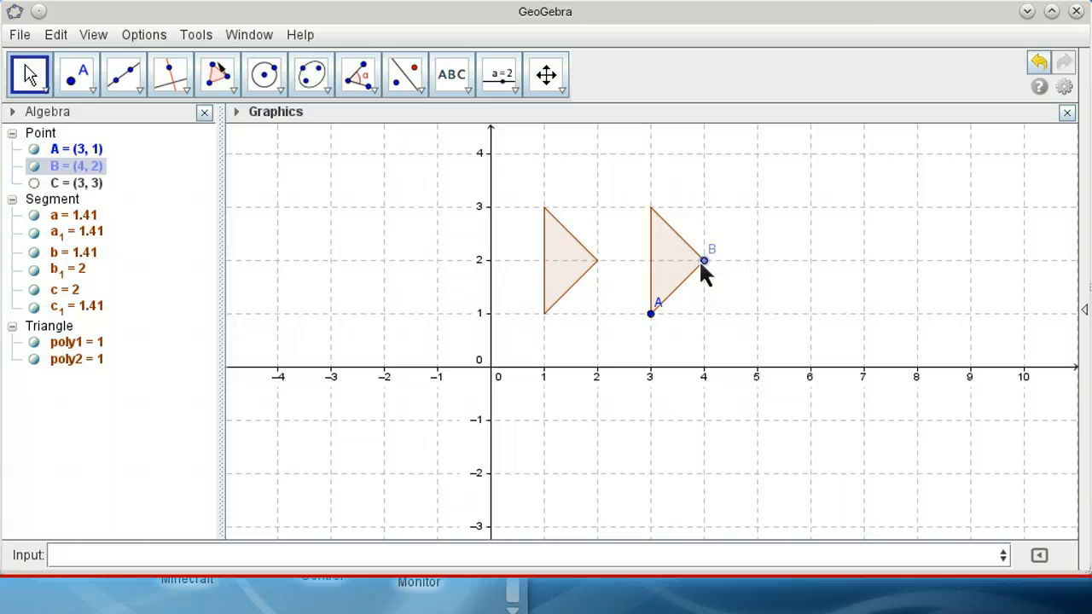
pyautogui.moveTo(702, 260); pyautogui.dragTo(699, 256)
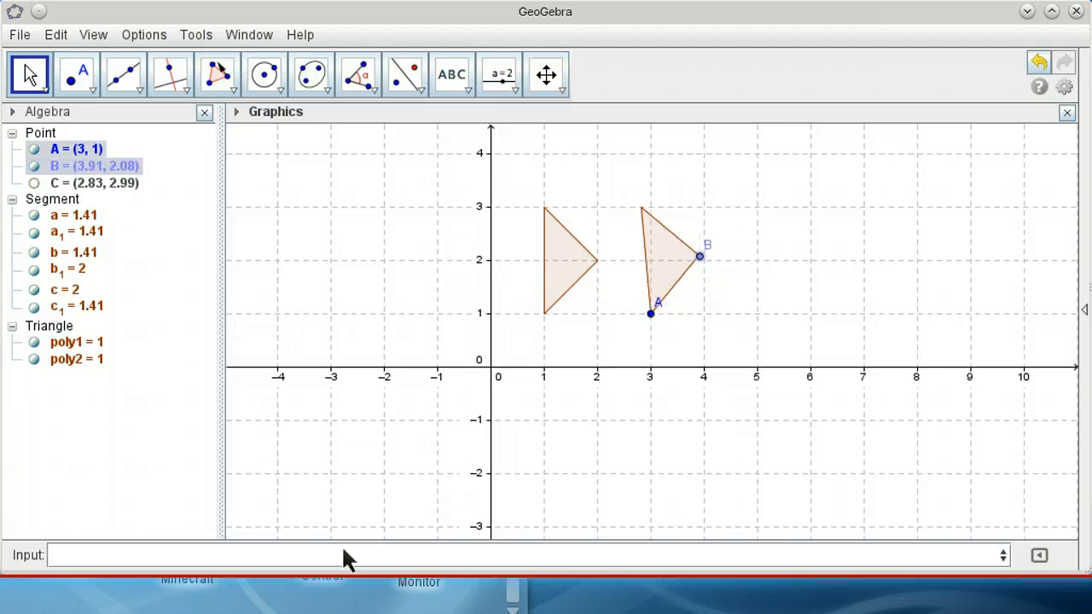
pyautogui.moveTo(699, 256); pyautogui.dragTo(703, 260)
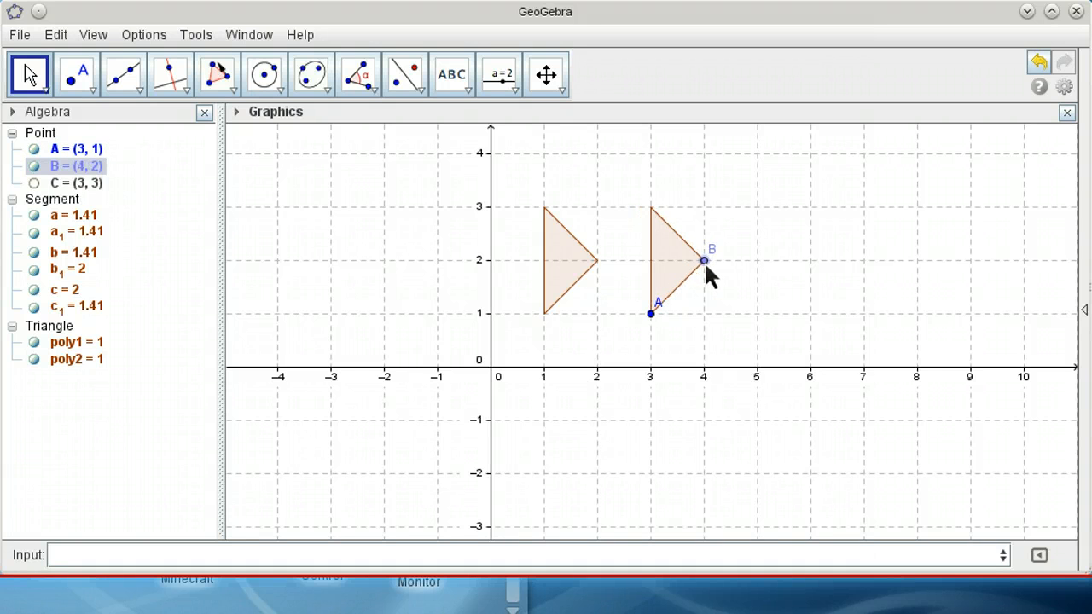
pyautogui.moveTo(644, 273)
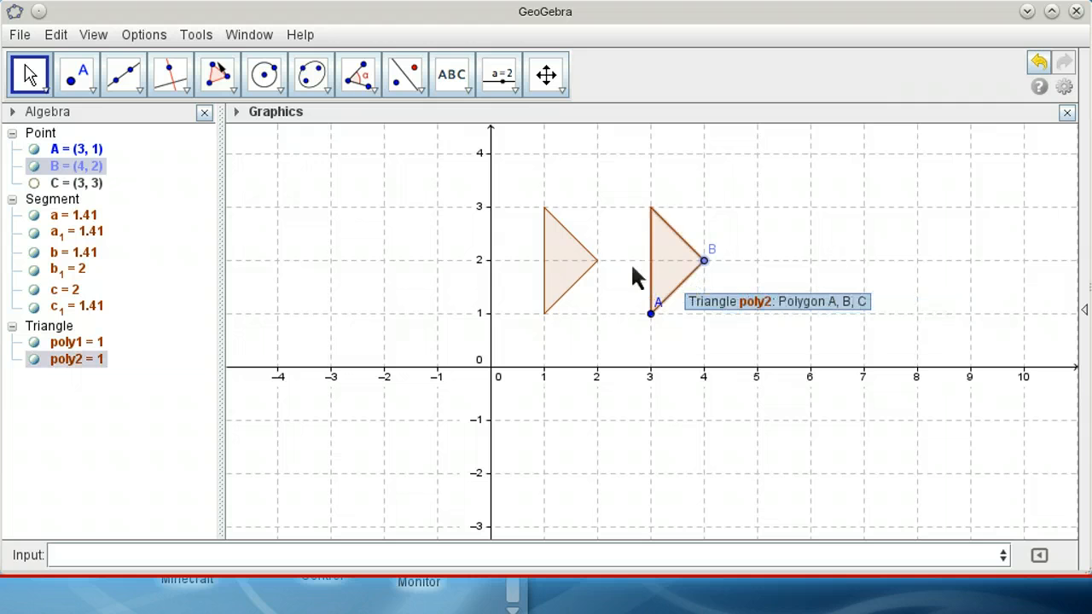
pyautogui.moveTo(567, 269)
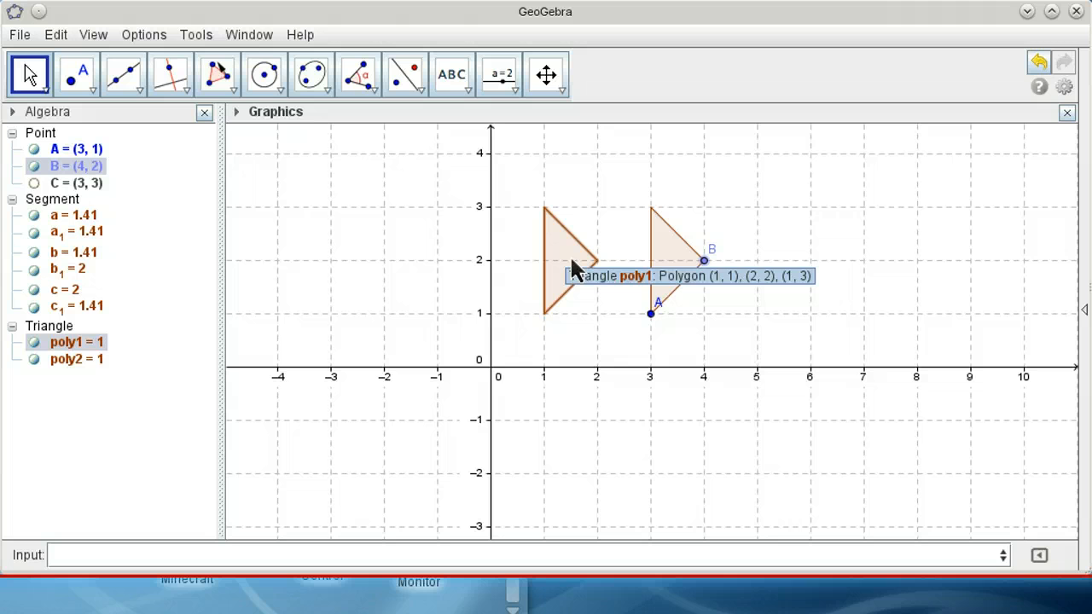
pyautogui.moveTo(482, 170)
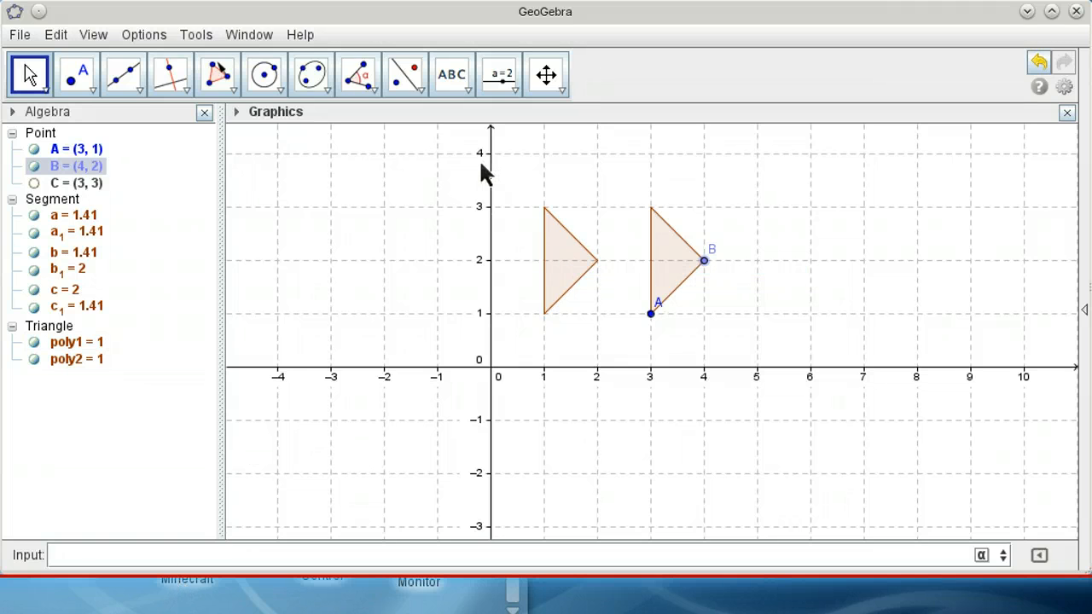
pyautogui.moveTo(493, 170)
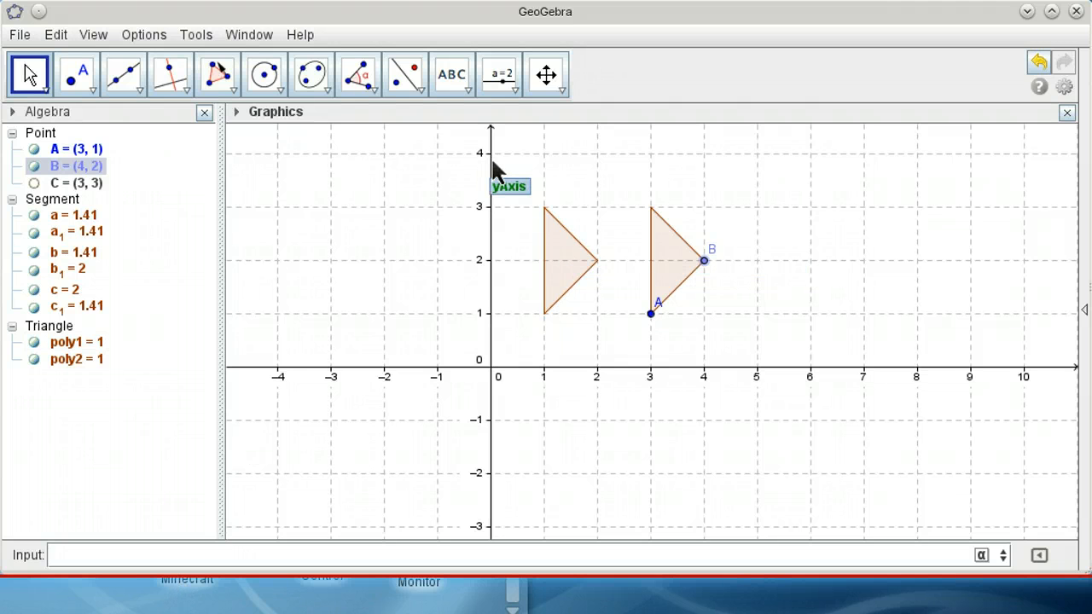
pyautogui.moveTo(237, 525)
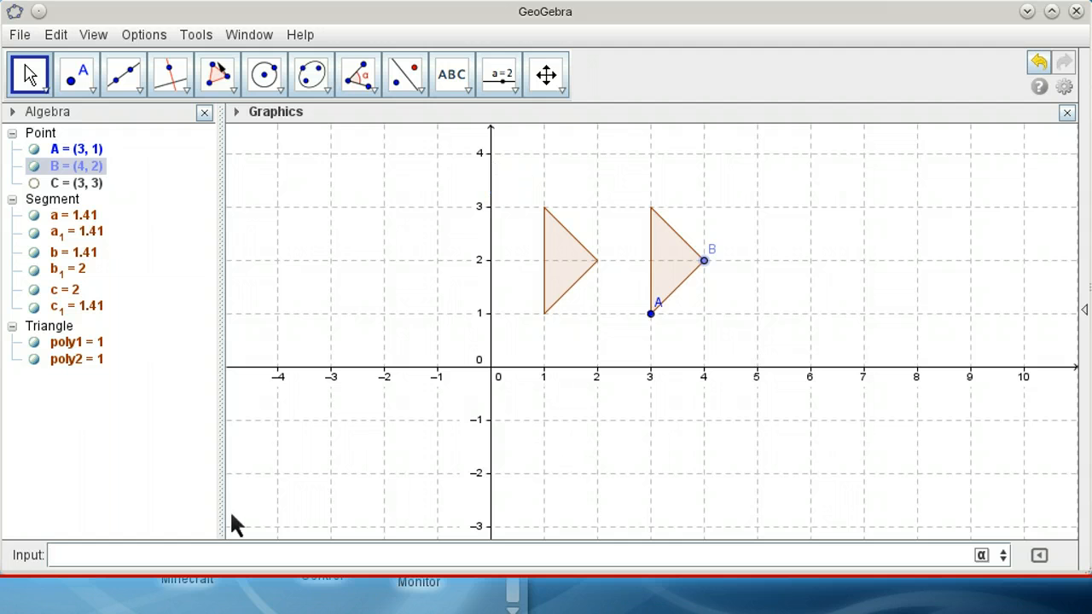
pyautogui.moveTo(182, 563)
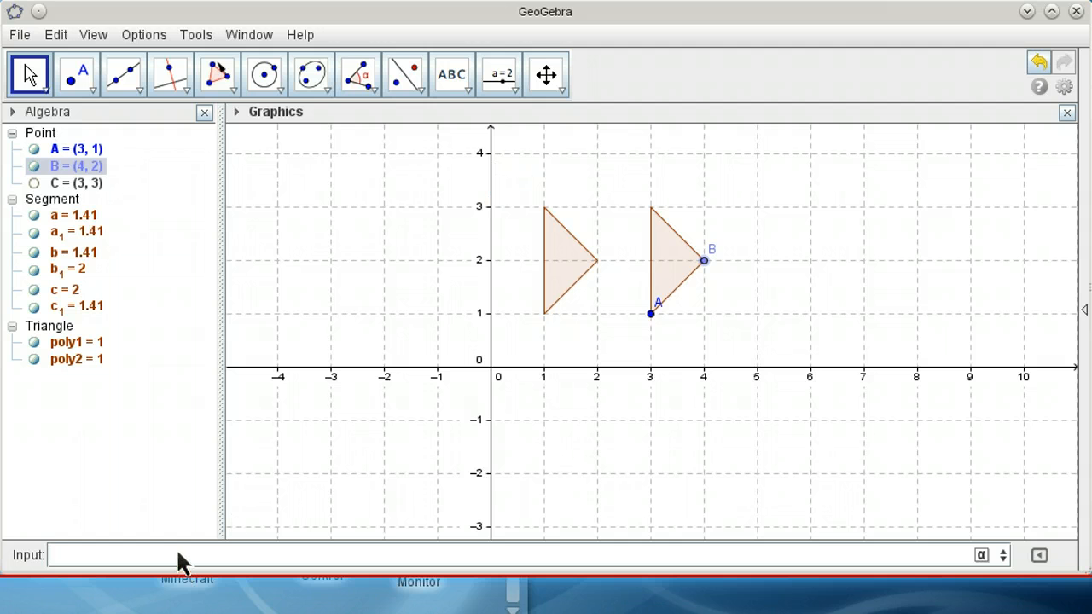
# Enter Reflect[poly1, yAxis] to create poly1' with vertices (-1,1), (-2,2), (-1,3)
pyautogui.write('Reflect[ <Object>, <Line>')
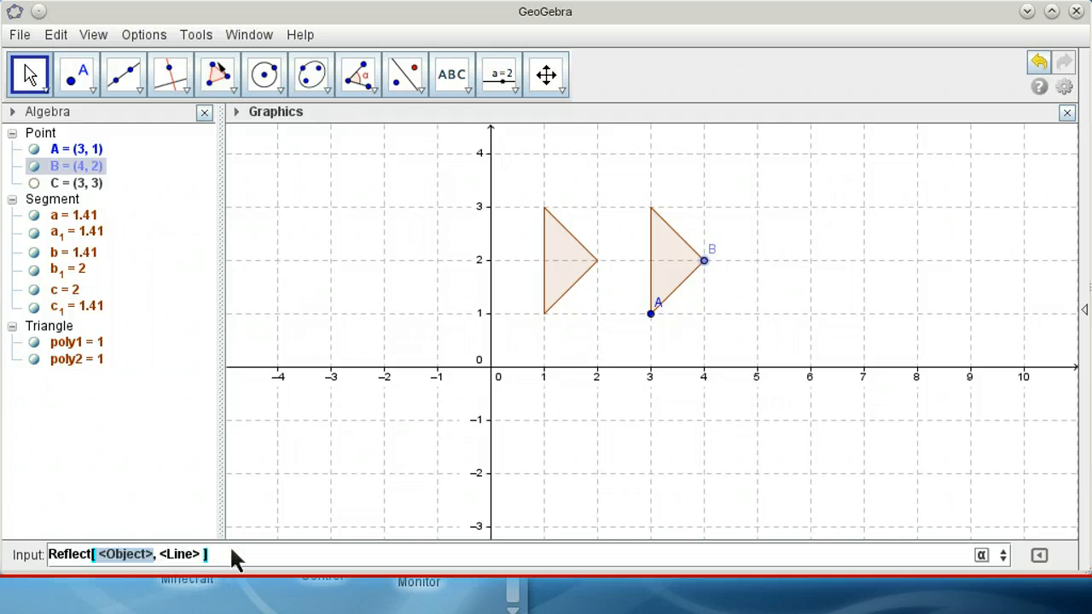
pyautogui.moveTo(111, 511)
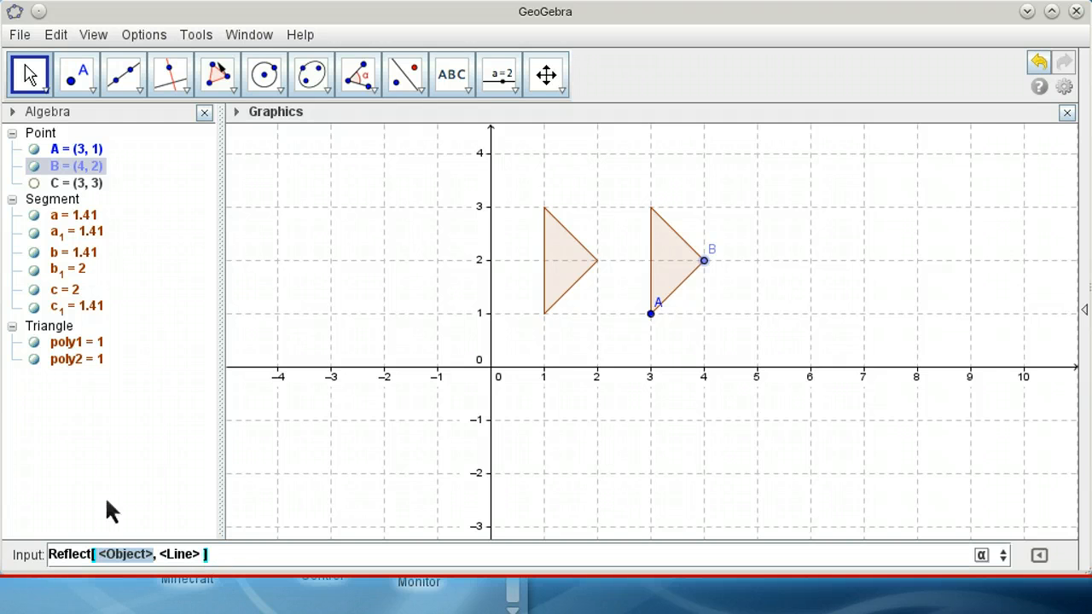
pyautogui.write('pol')
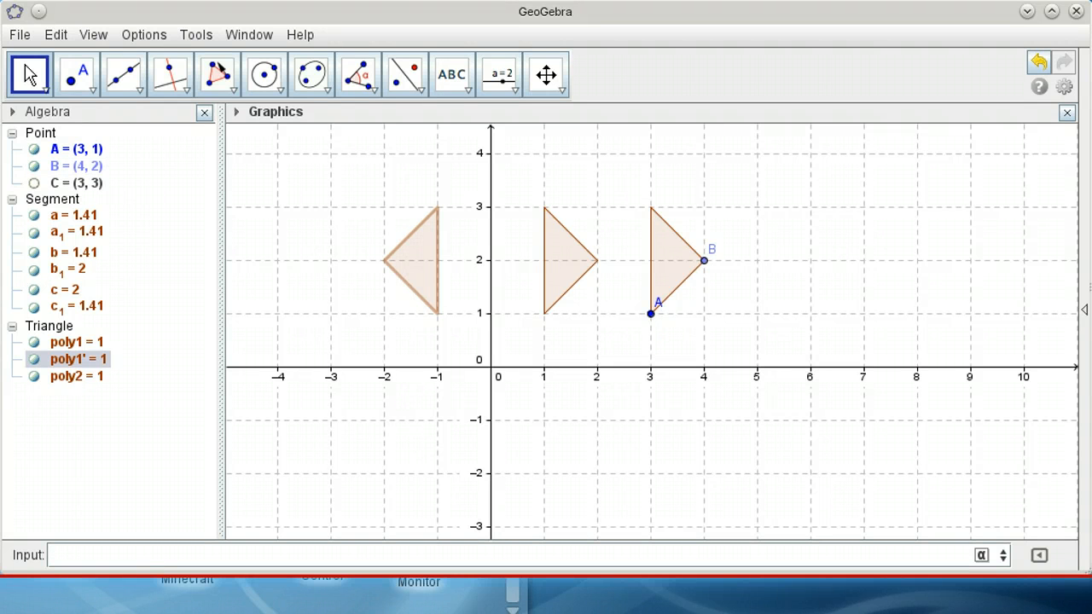
pyautogui.moveTo(216, 74)
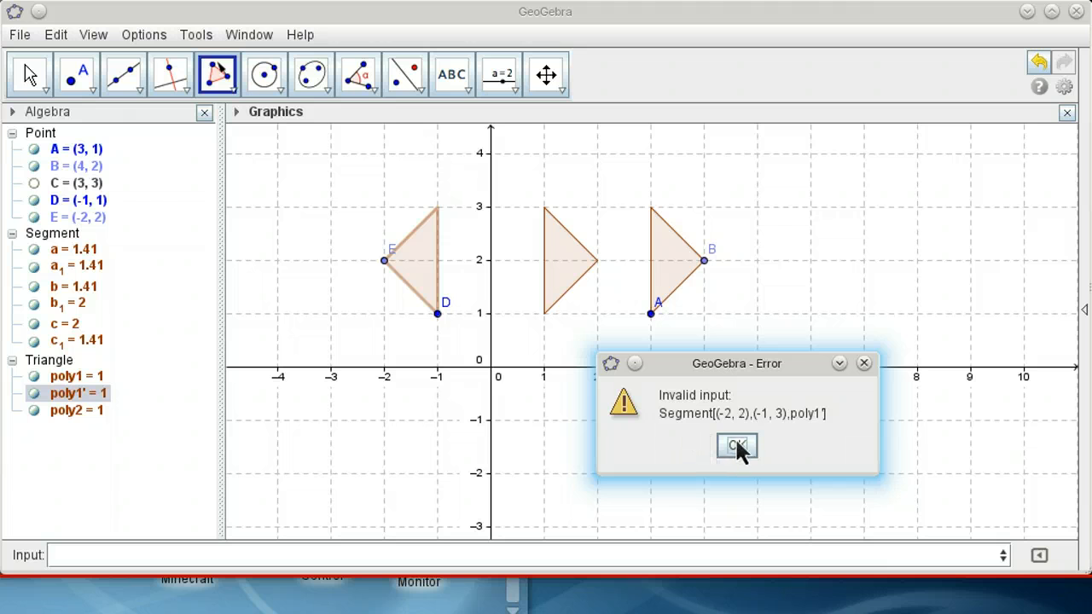
# Dismiss the Invalid input error dialog
pyautogui.click(735, 445)
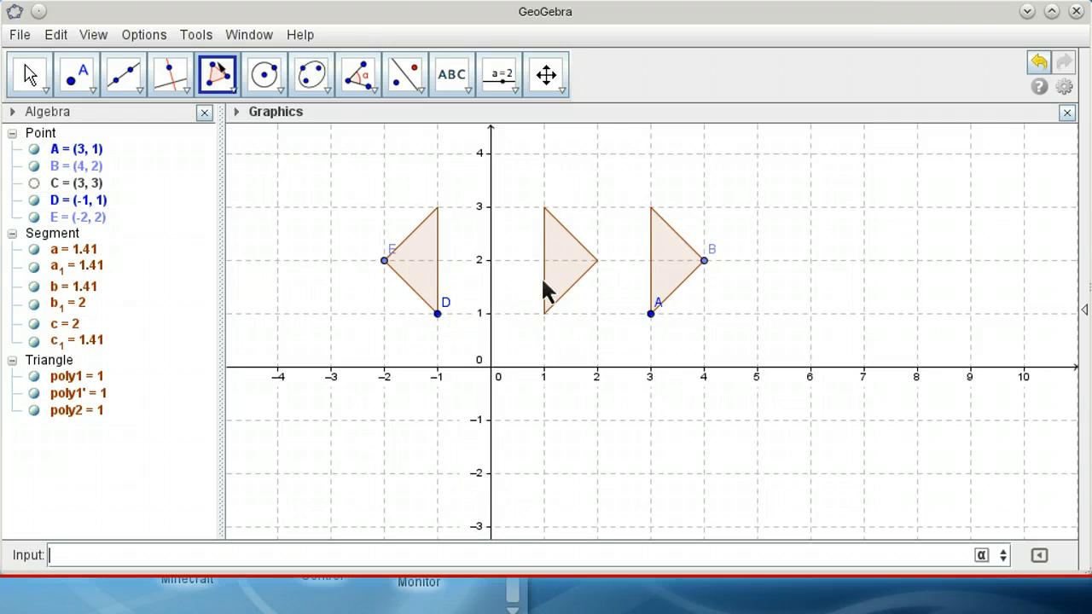
pyautogui.write('R')
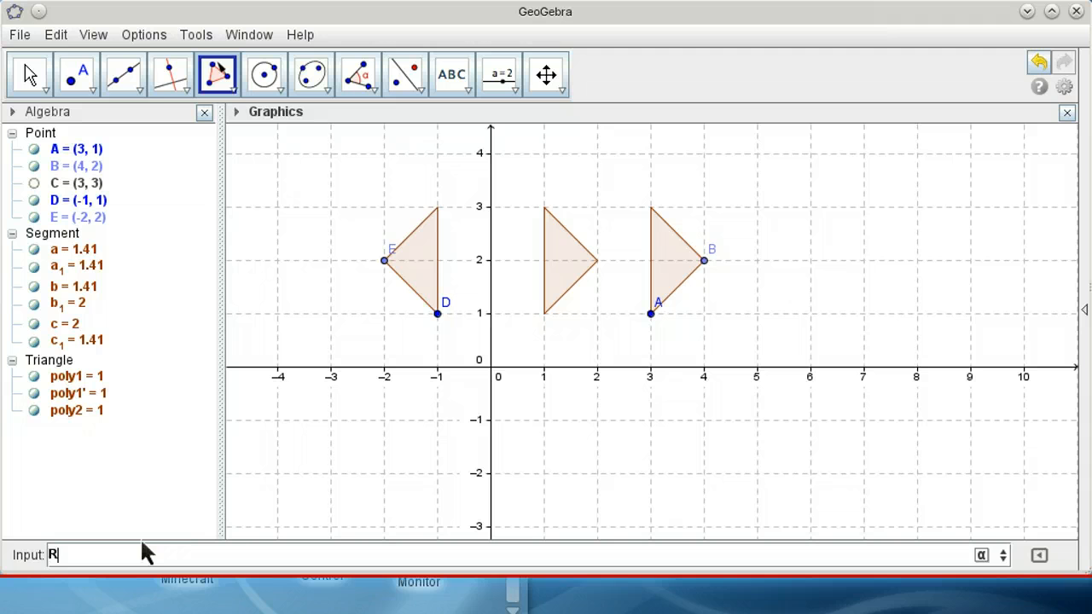
pyautogui.write('eflect[ <Object>, <Line>')
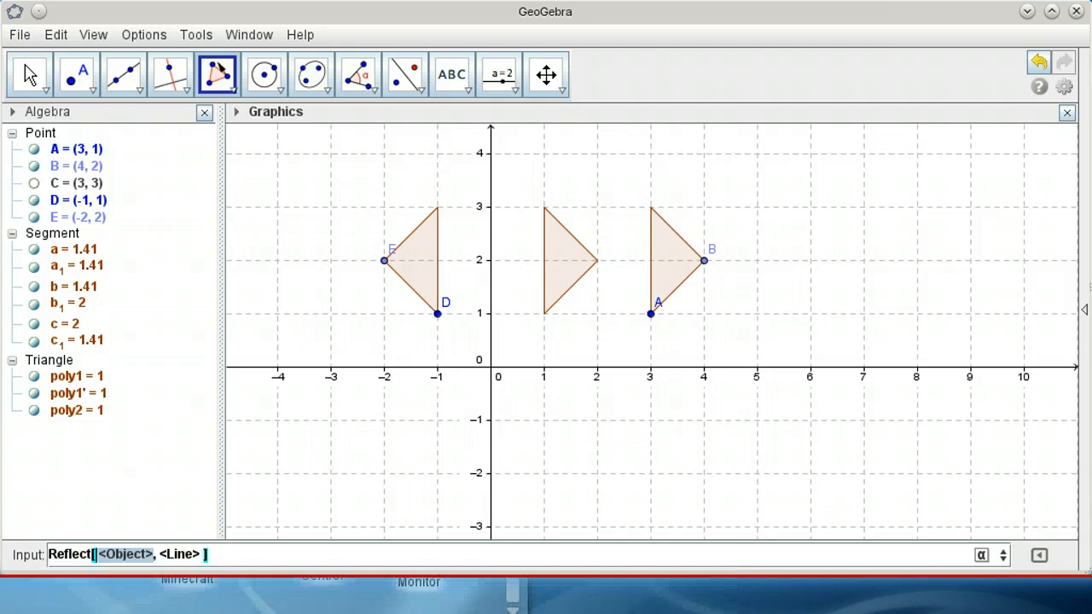
pyautogui.moveTo(286, 548)
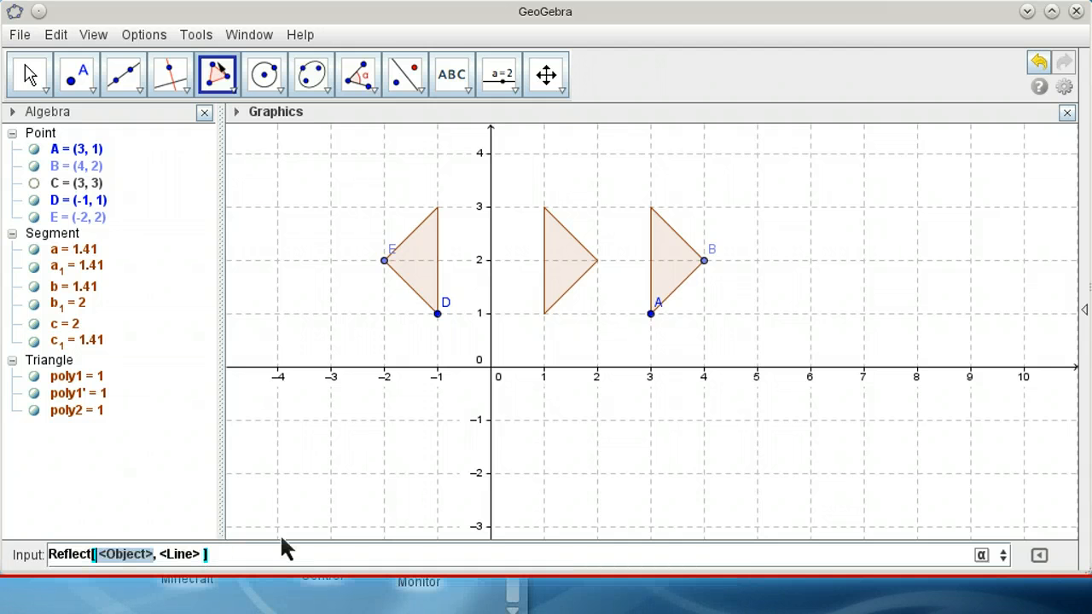
pyautogui.write('poly1,xAxis]')
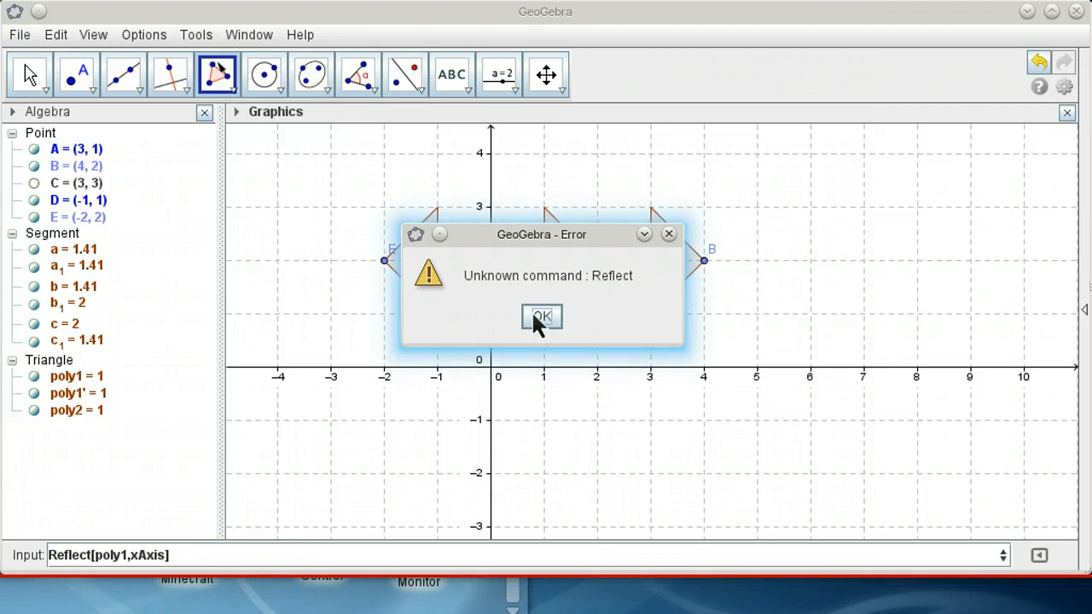
pyautogui.moveTo(580, 303)
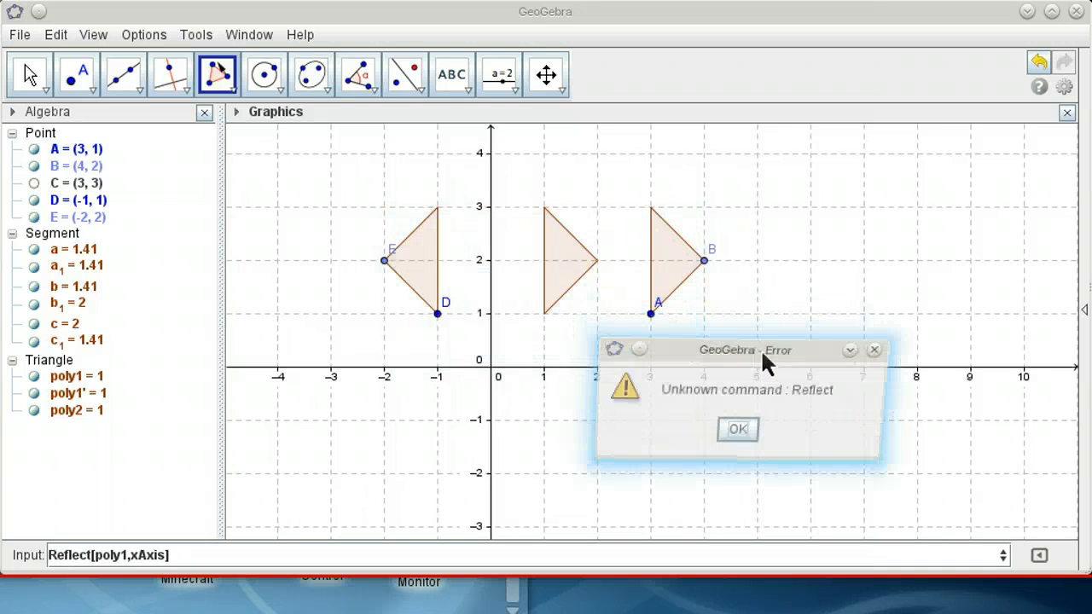
pyautogui.click(737, 428)
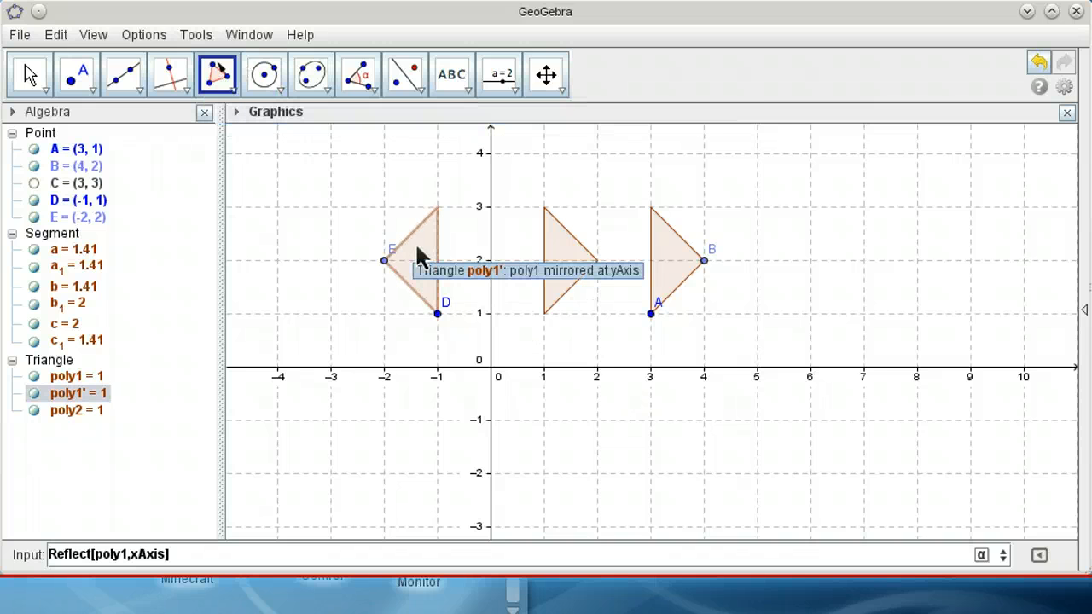
pyautogui.moveTo(528, 606)
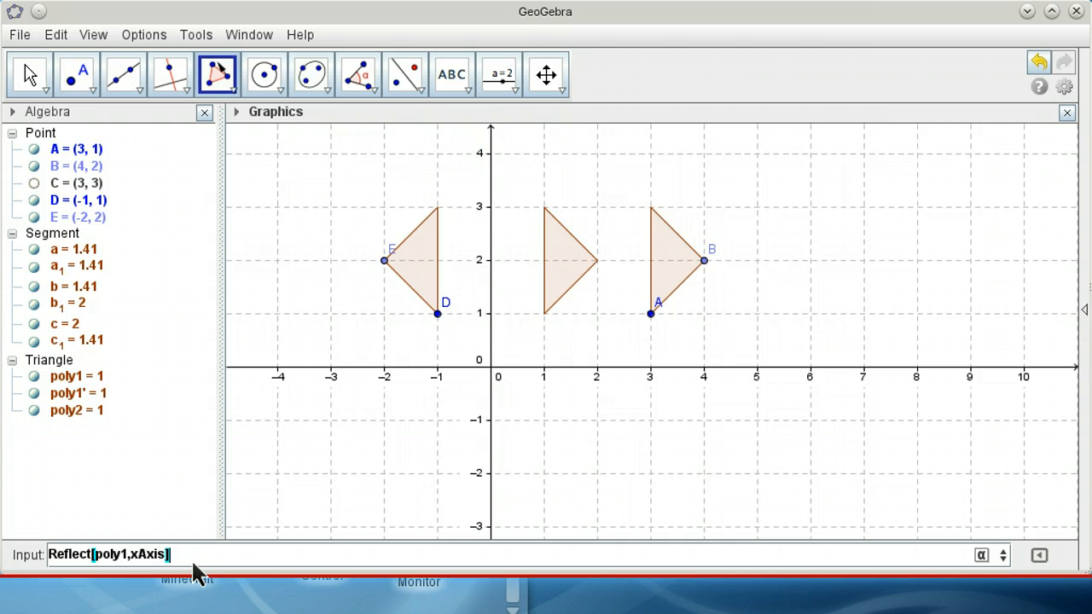
pyautogui.moveTo(203, 571)
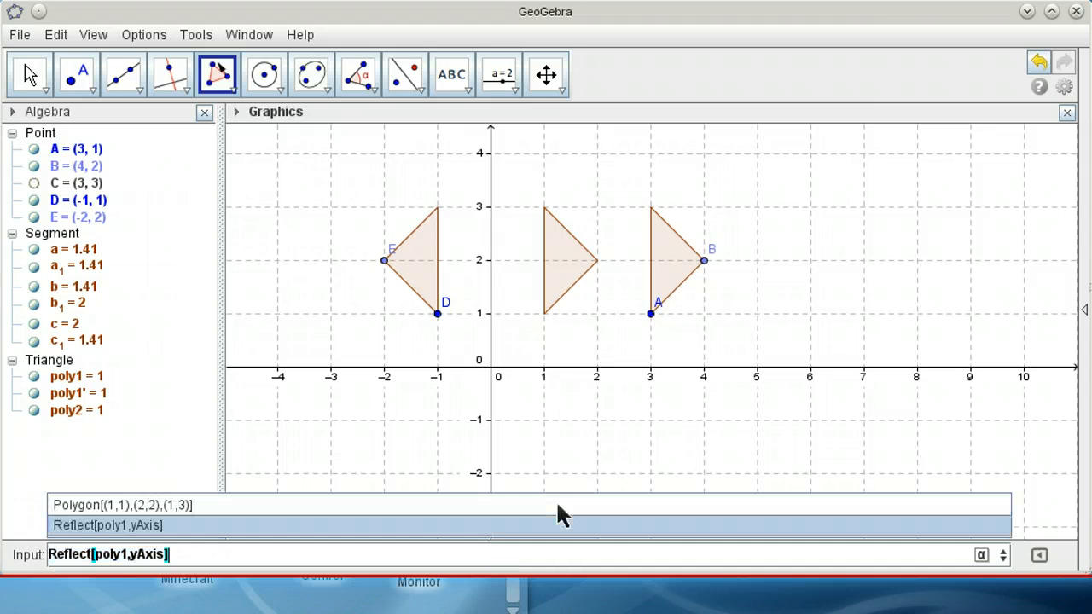
# Pick Polygon[(1,1),(2,2),(1,3)] from the Input bar command history
pyautogui.click(122, 504)
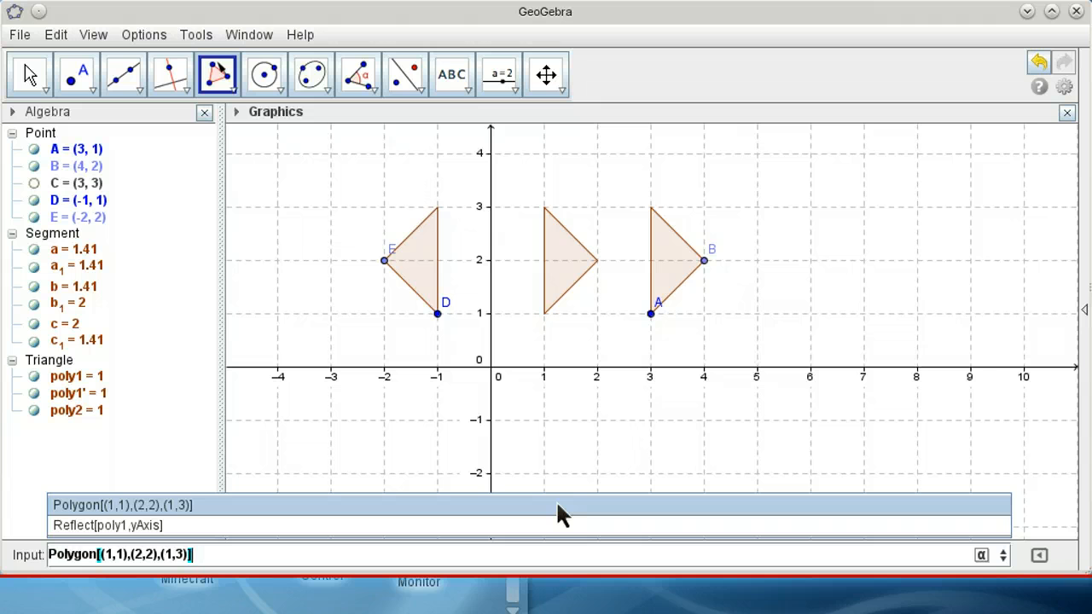